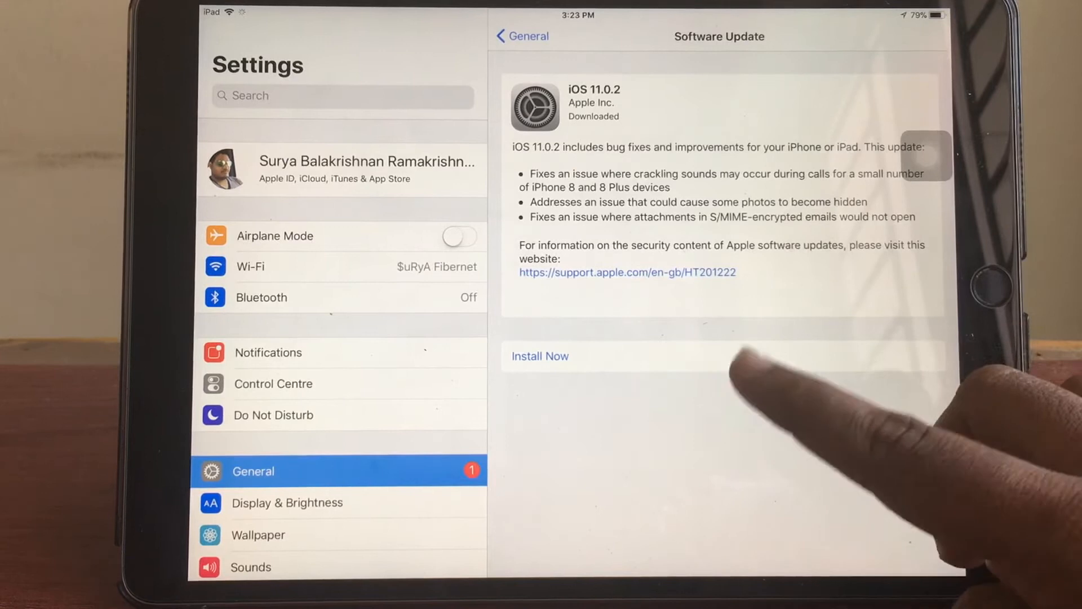
Step: Return from the iOS 11.0.2 Software Update details to the General settings page
{"action": "left_click", "coordinate": [523, 36]}
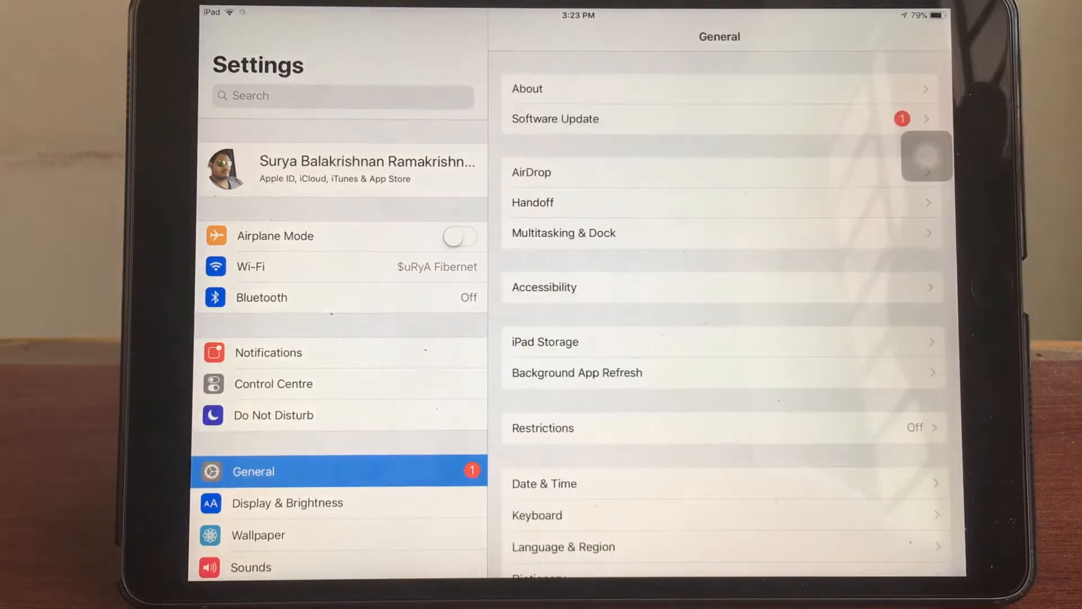
Step: Check iPad Storage showing 16.3 GB of 256 GB used, then go back
{"action": "left_click", "coordinate": [545, 342]}
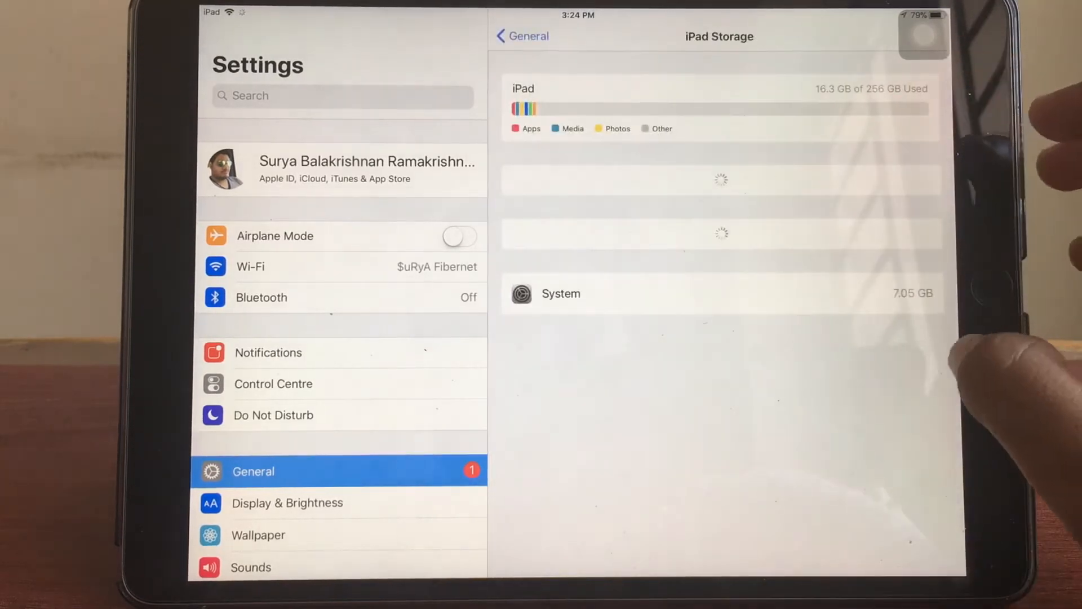
{"action": "left_click", "coordinate": [523, 36]}
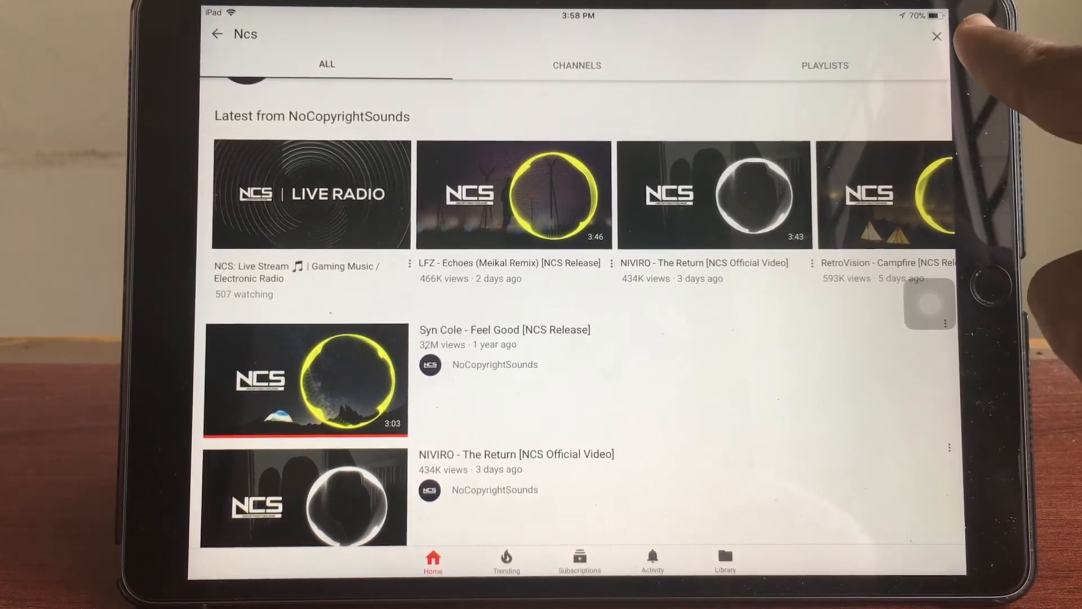
Step: Play 'Syn Cole - Feel Good' from the Ncs YouTube search results
{"action": "left_click", "coordinate": [304, 380]}
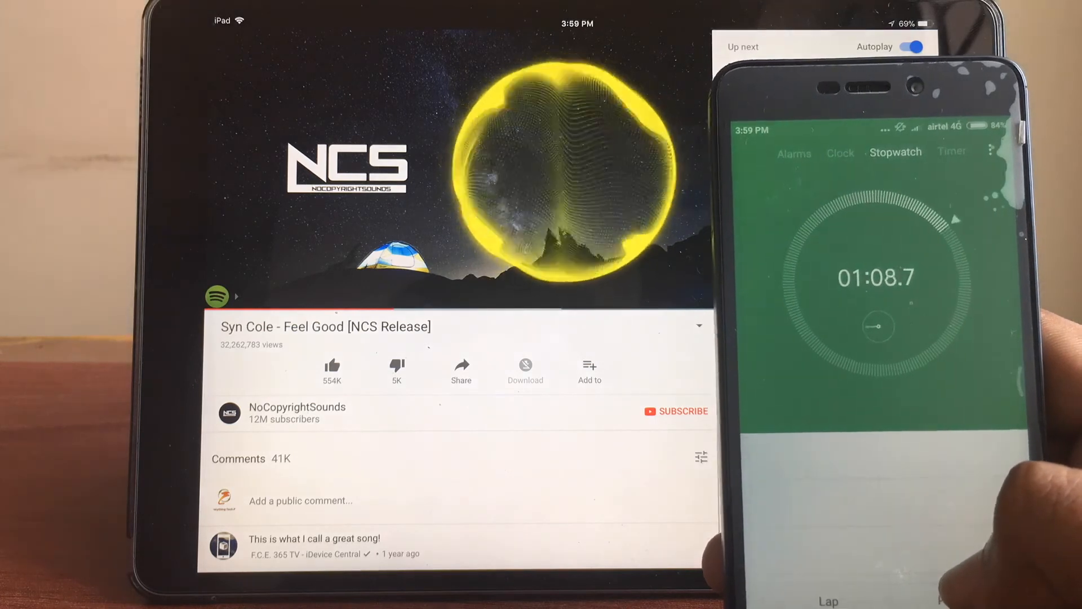